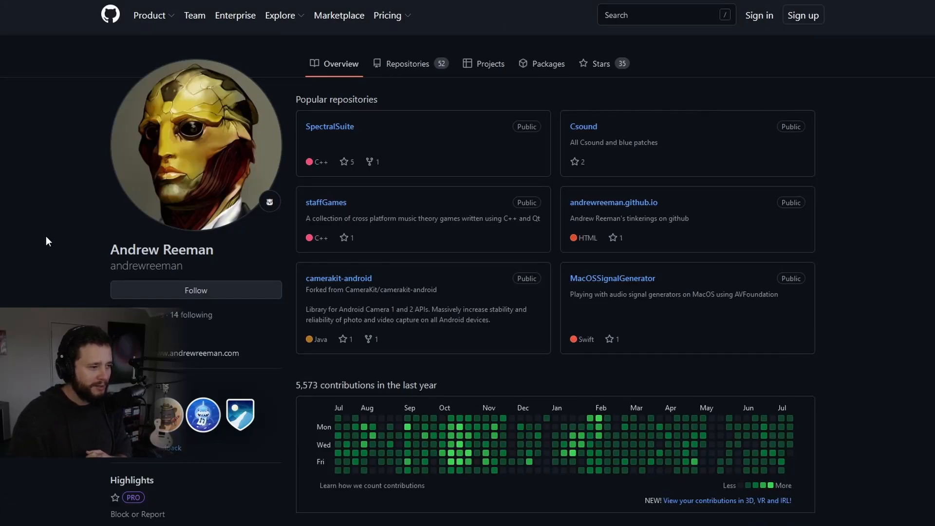
mouse_move(219, 257)
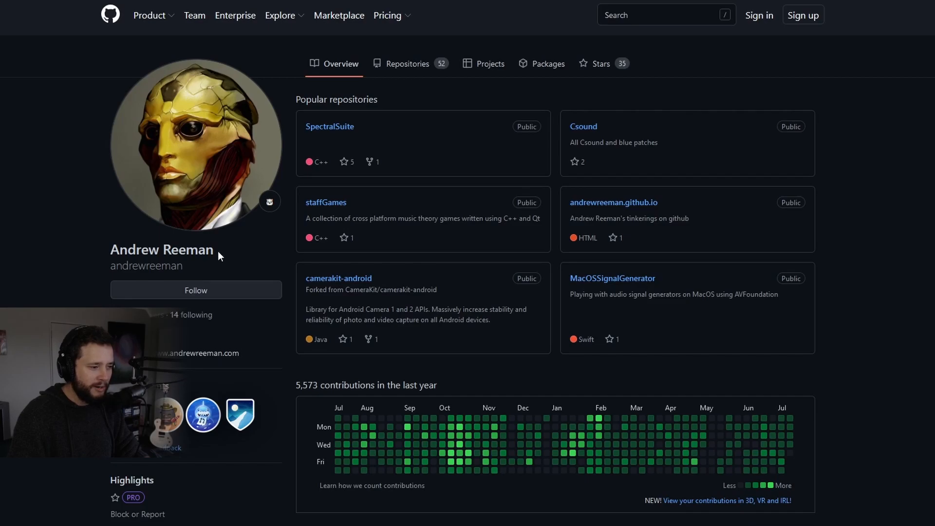
mouse_move(268, 263)
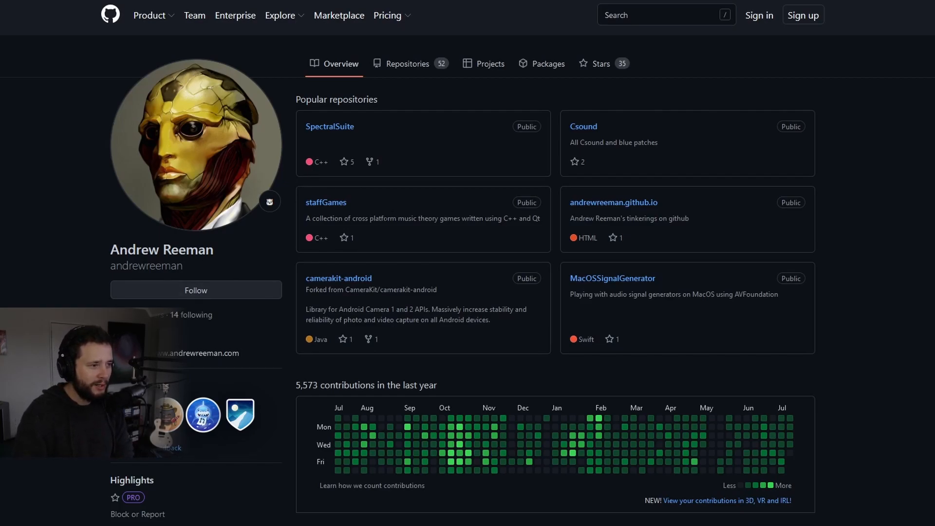
mouse_move(639, 252)
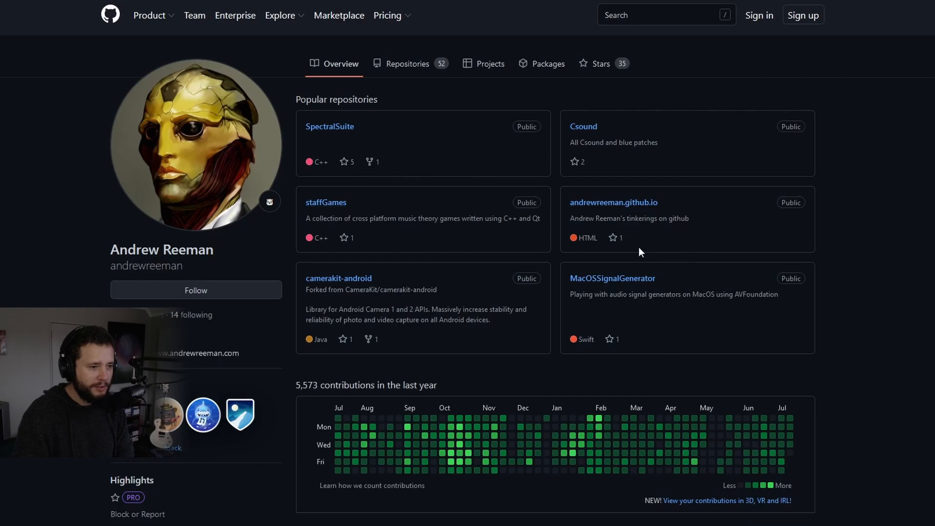
mouse_move(349, 145)
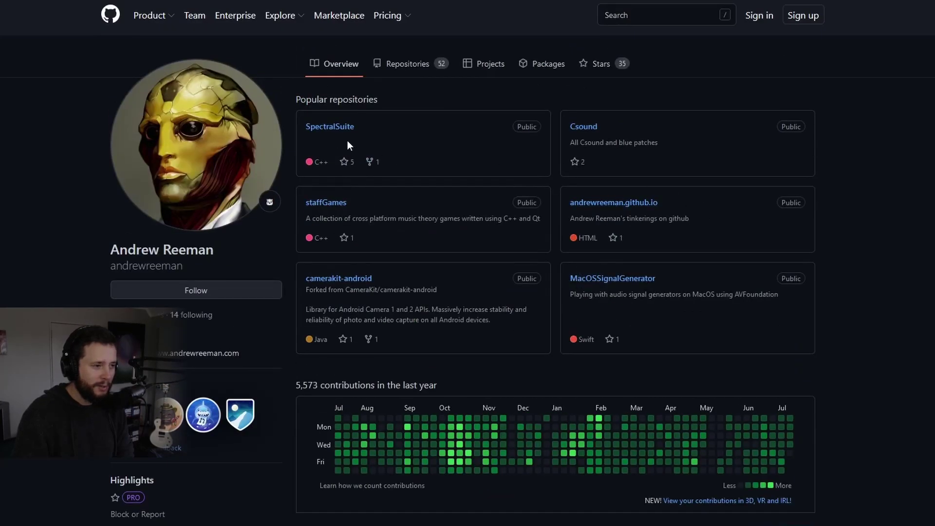
mouse_move(340, 147)
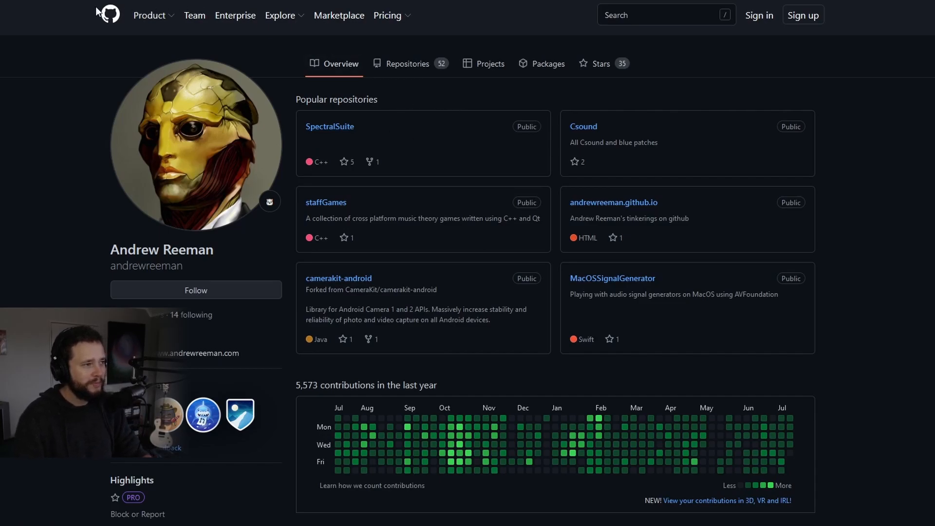
- Open the andrewreeman.com Spectral Suite page and scroll through its releases and Phase Lock, Morph, Frequency Shift videos
click(329, 126)
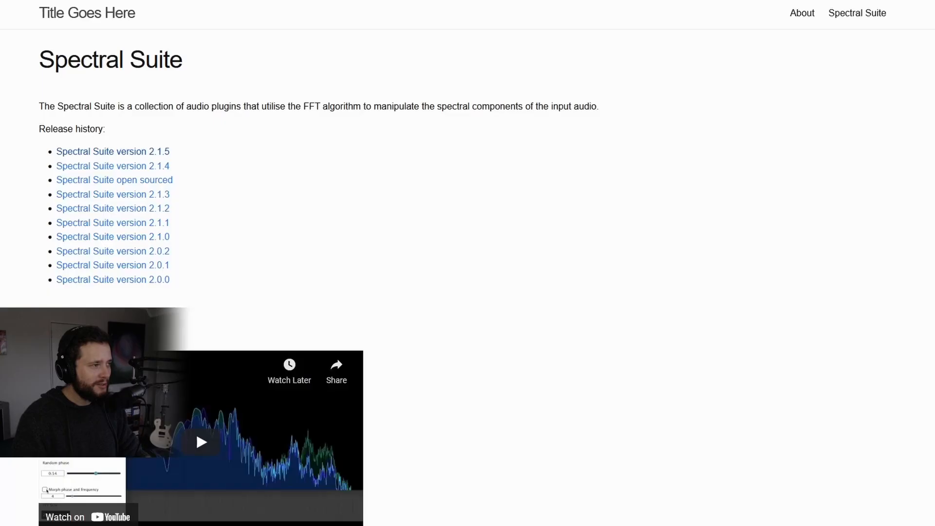
mouse_move(369, 139)
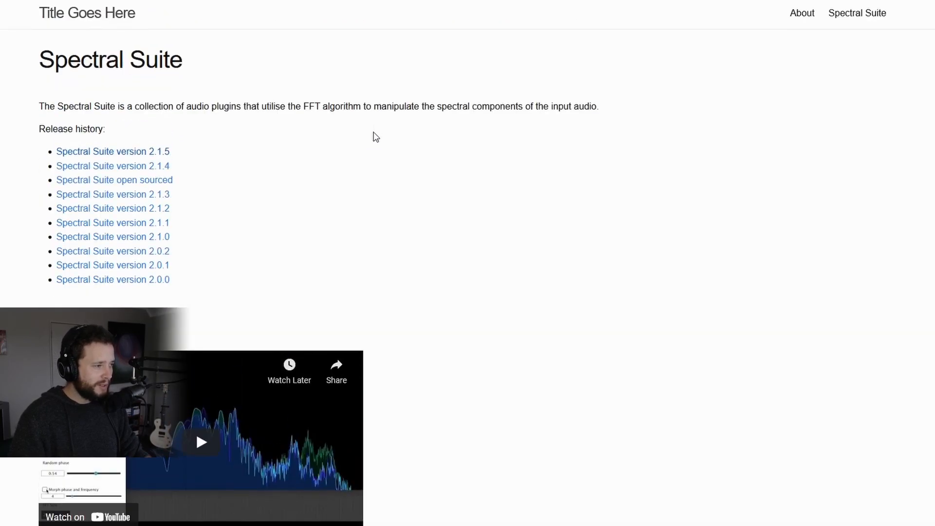
scroll(down, 3)
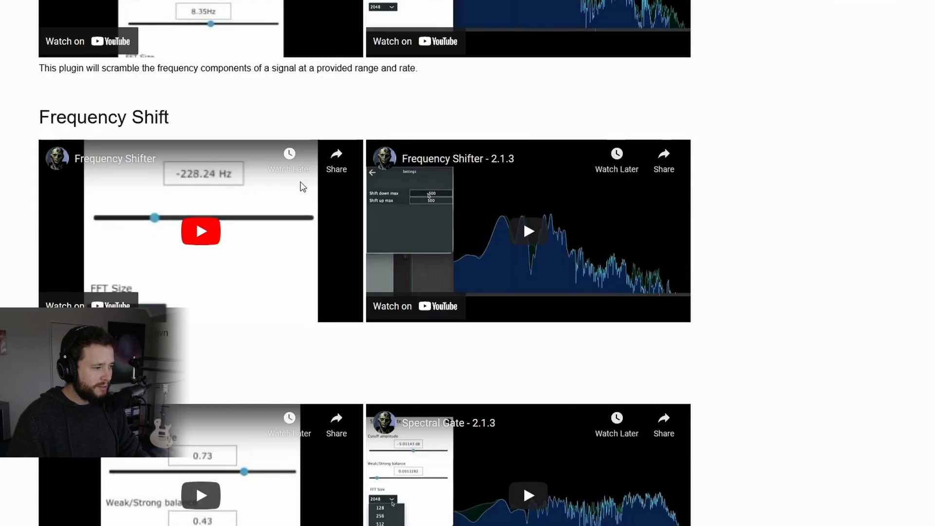
scroll(down, 3)
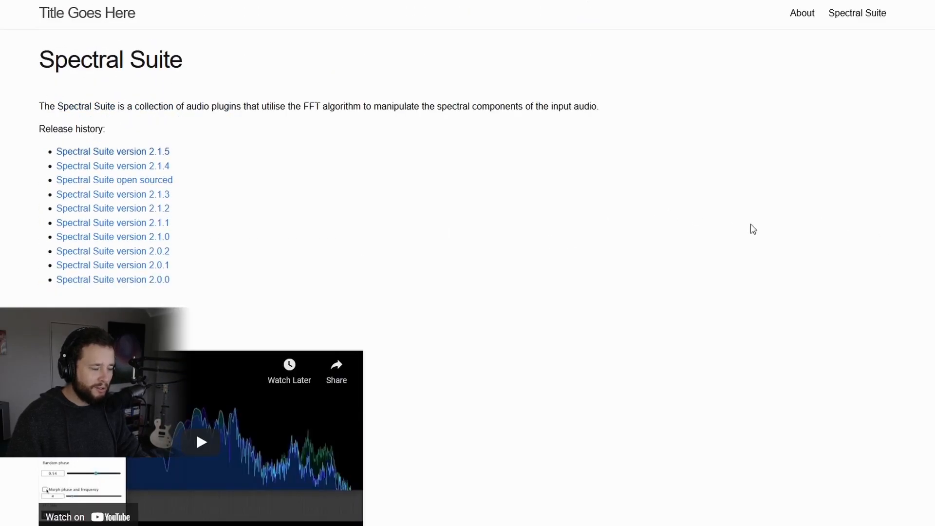
mouse_move(643, 216)
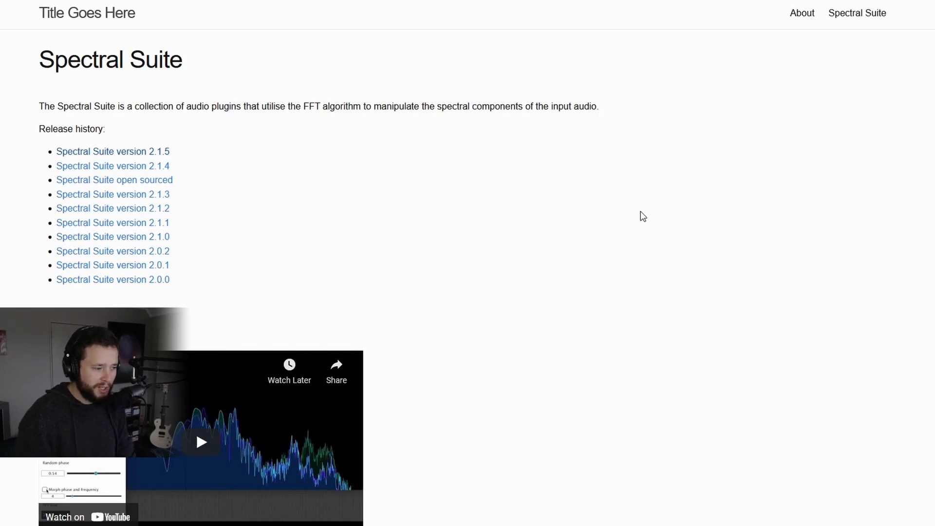
scroll(down, 3)
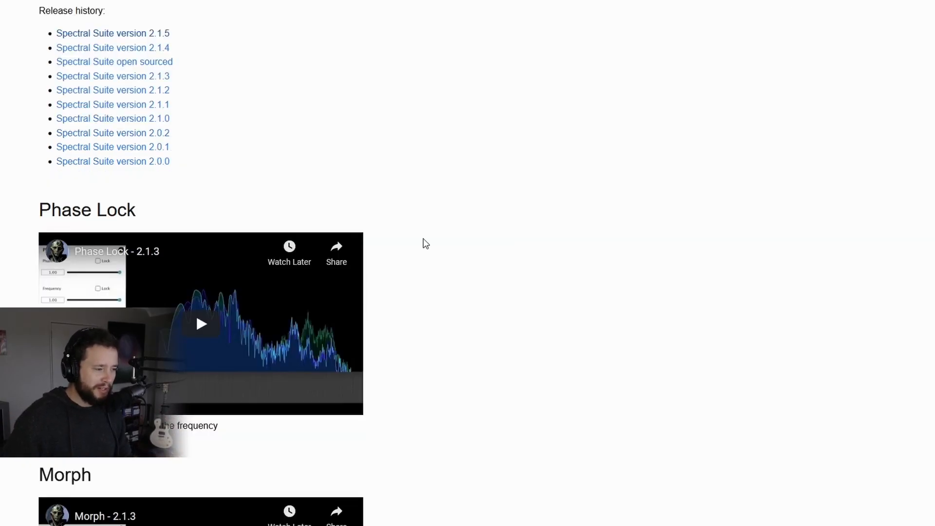